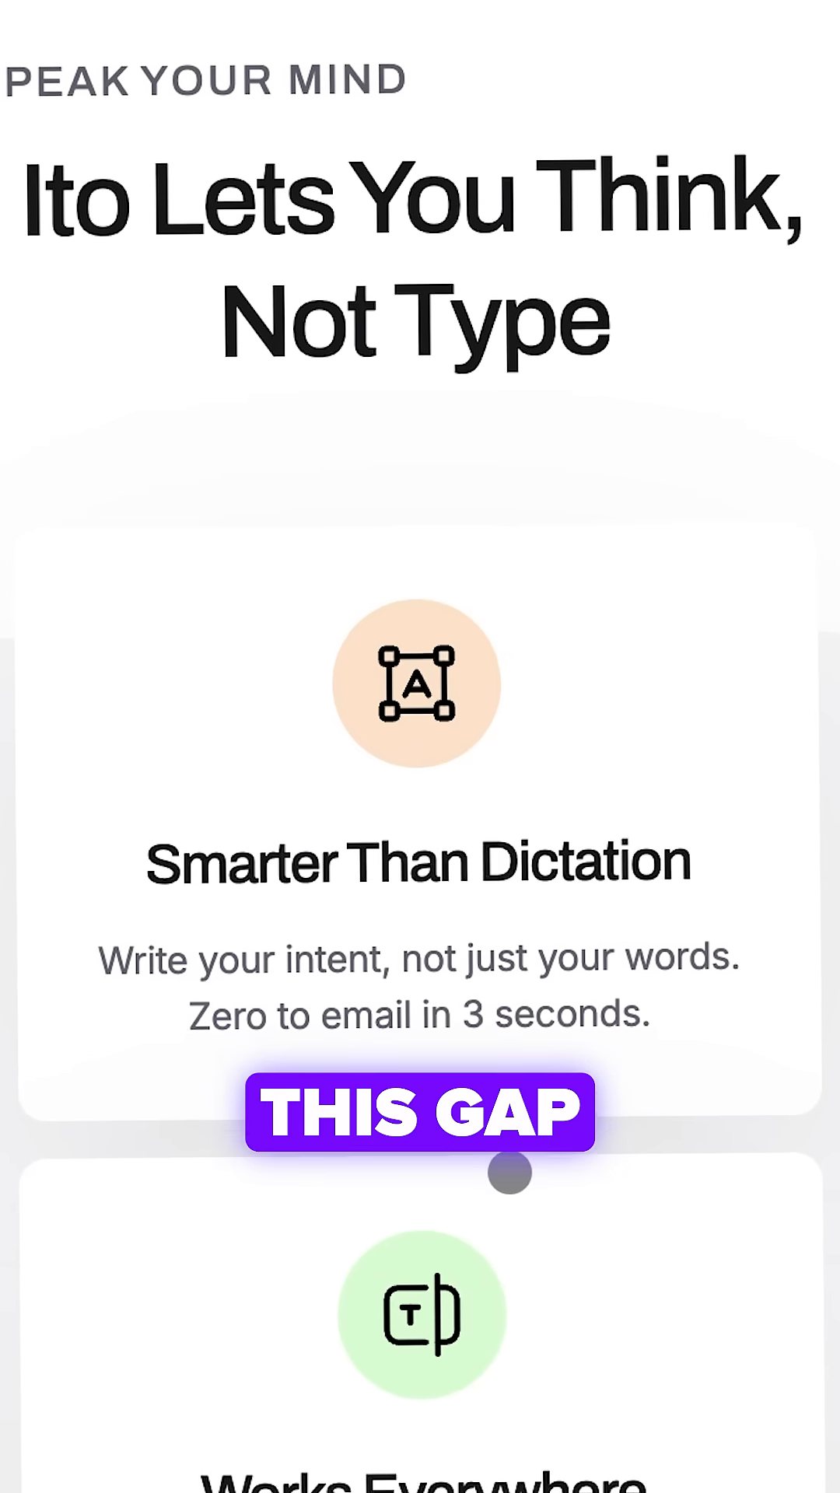
pyautogui.scroll(-3)
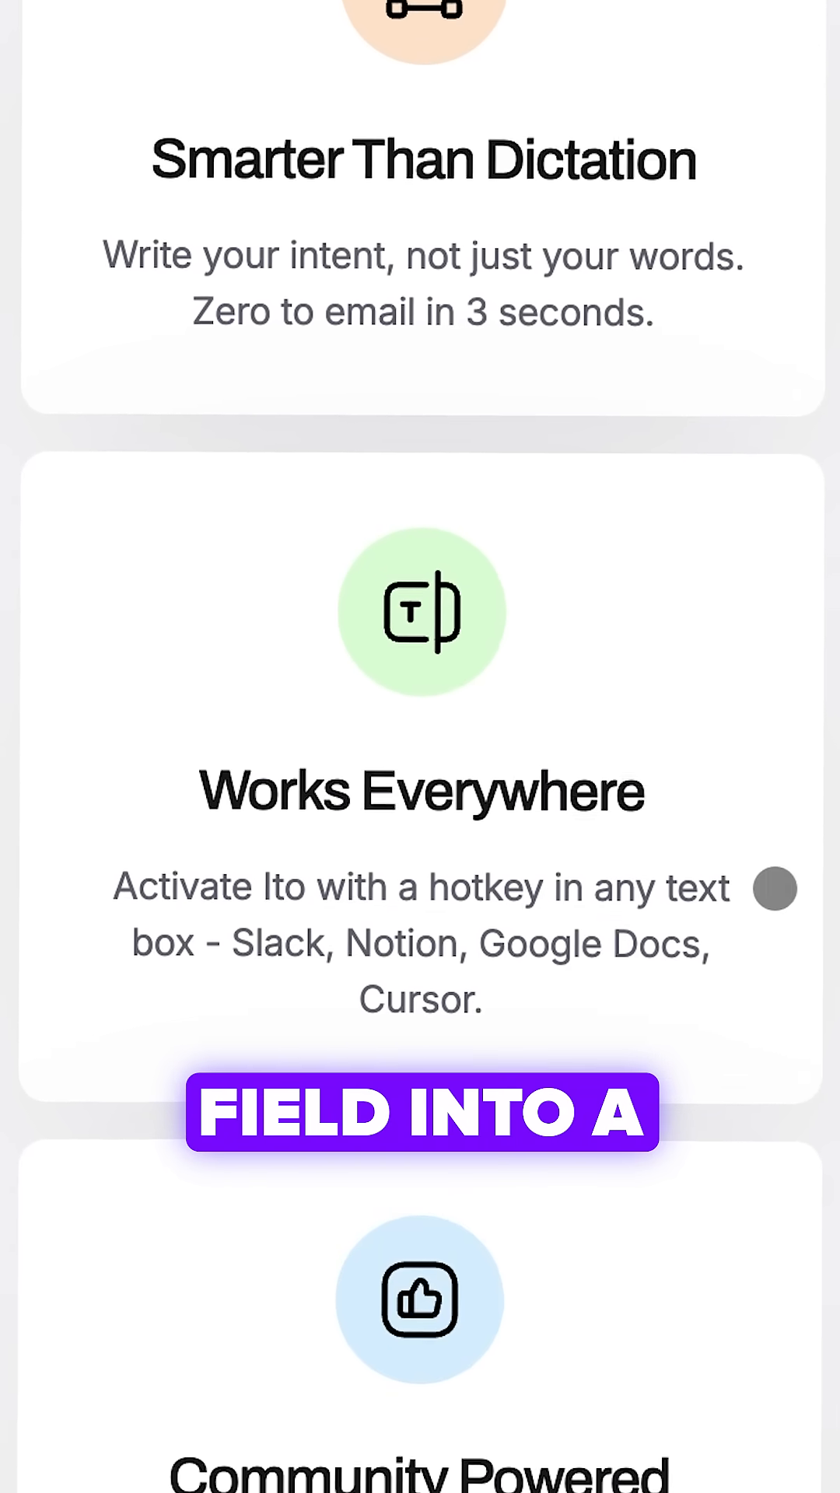
pyautogui.scroll(-3)
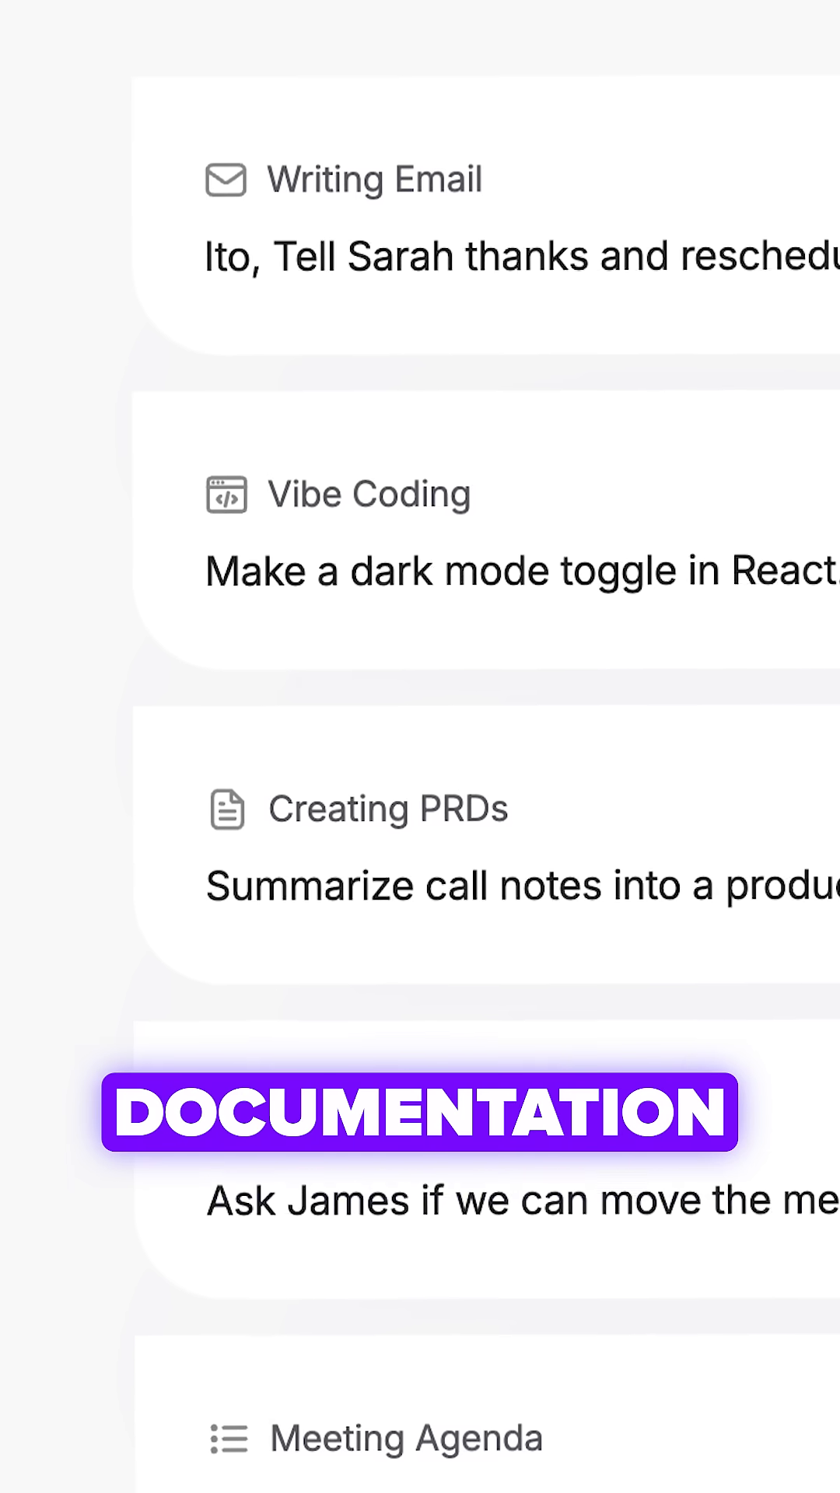
pyautogui.scroll(-3)
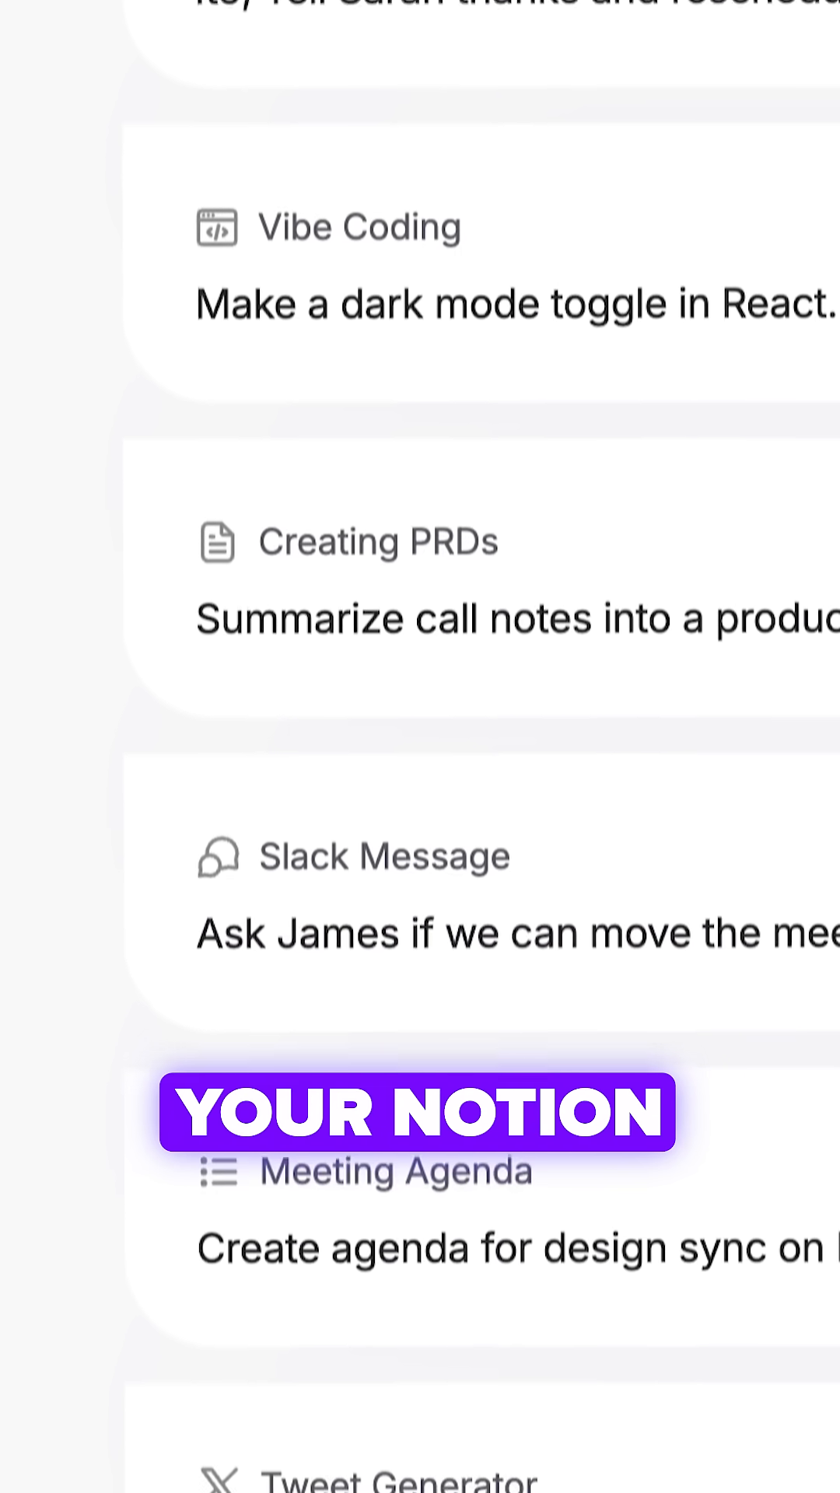